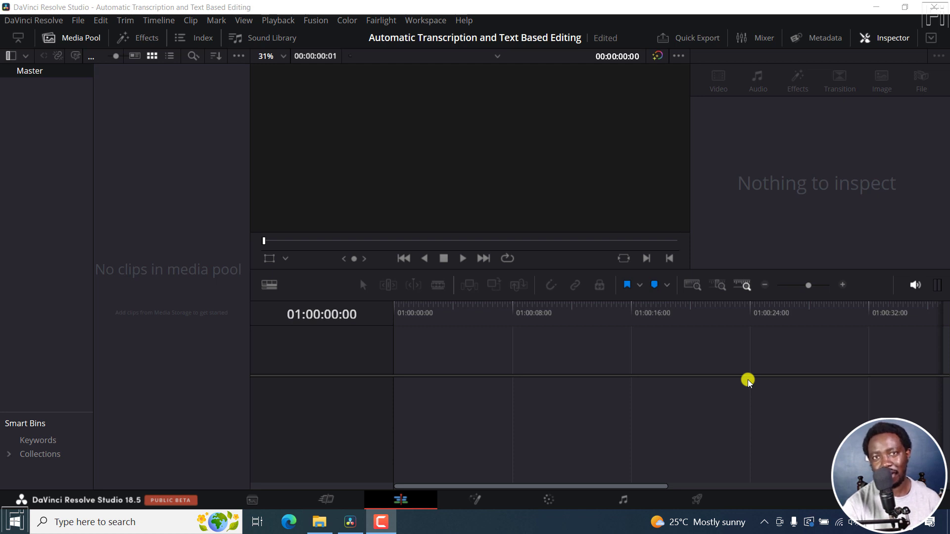
Step: Import the .TS clip from the Desktop folder into the Media Pool, then close Explorer
{"action": "left_click", "coordinate": [319, 521]}
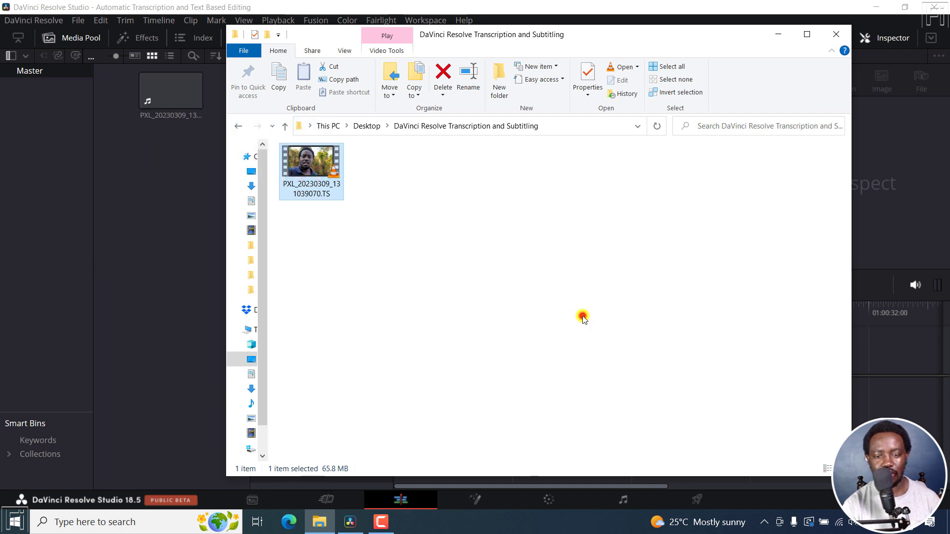
{"action": "left_click", "coordinate": [834, 34]}
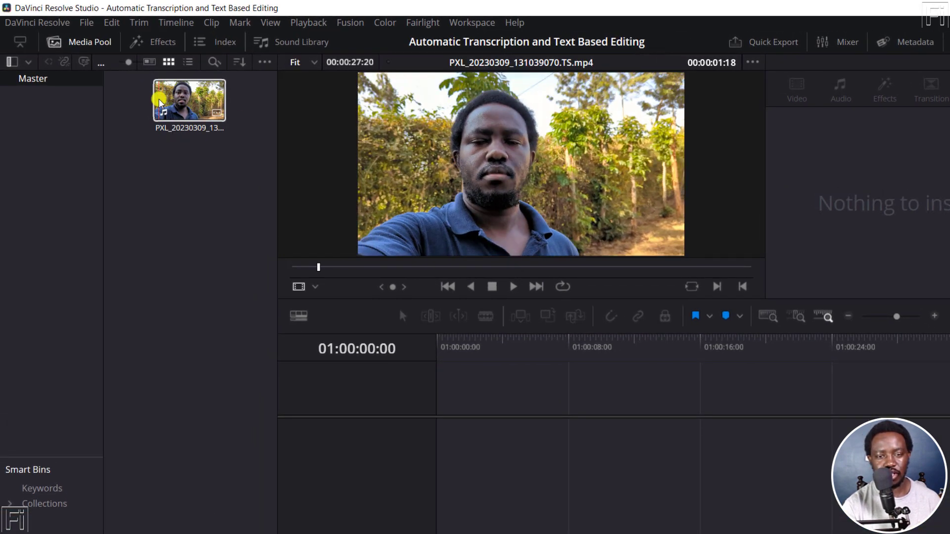
Step: Run Transcribe Audio on the imported clip from its Media Pool context menu
{"action": "right_click", "coordinate": [188, 102]}
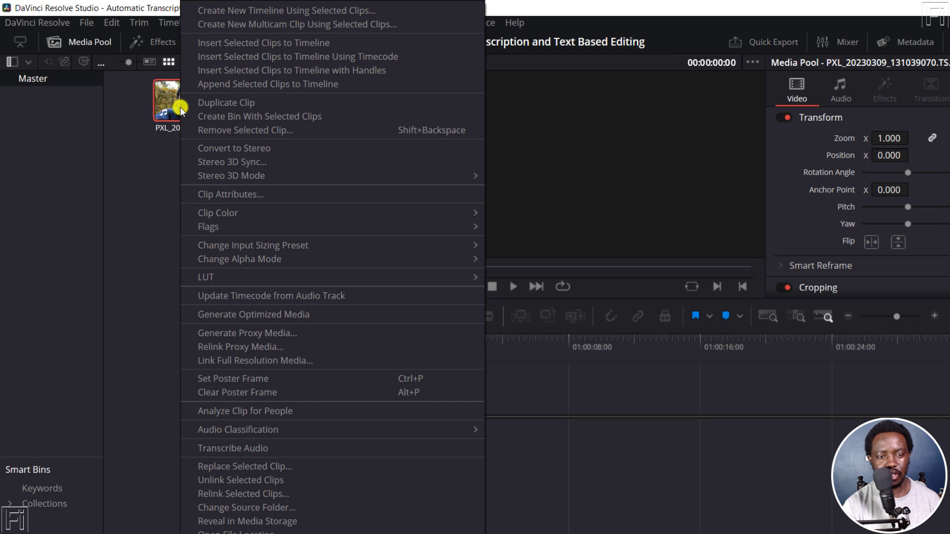
{"action": "mouse_move", "coordinate": [232, 448]}
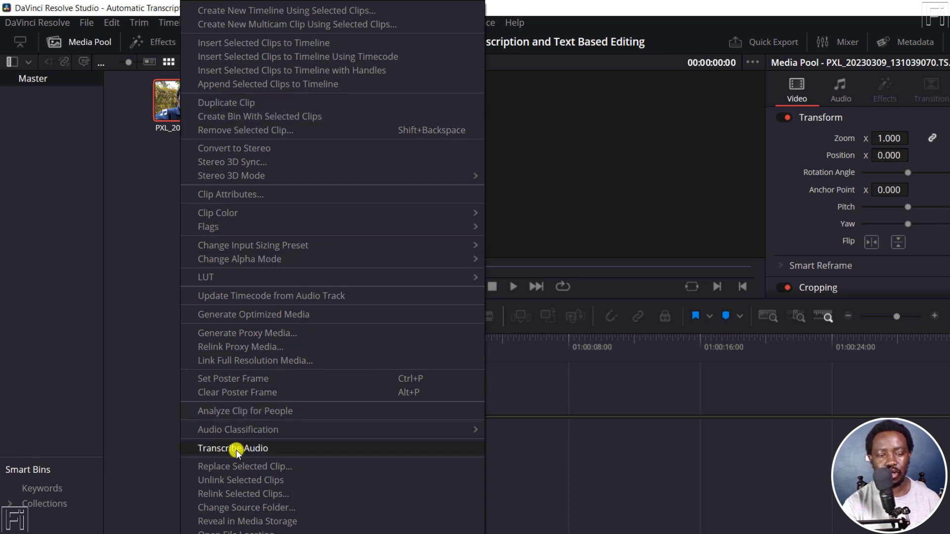
{"action": "left_click", "coordinate": [233, 448]}
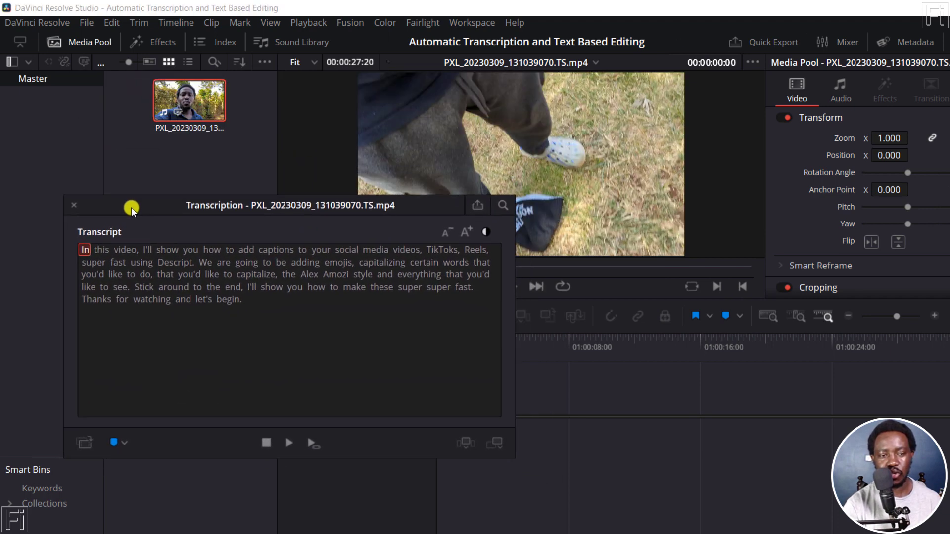
Step: Move the Transcription window lower-left and play the clip with its highlighted transcript
{"action": "left_click_drag", "start_coordinate": [132, 207], "coordinate": [106, 210]}
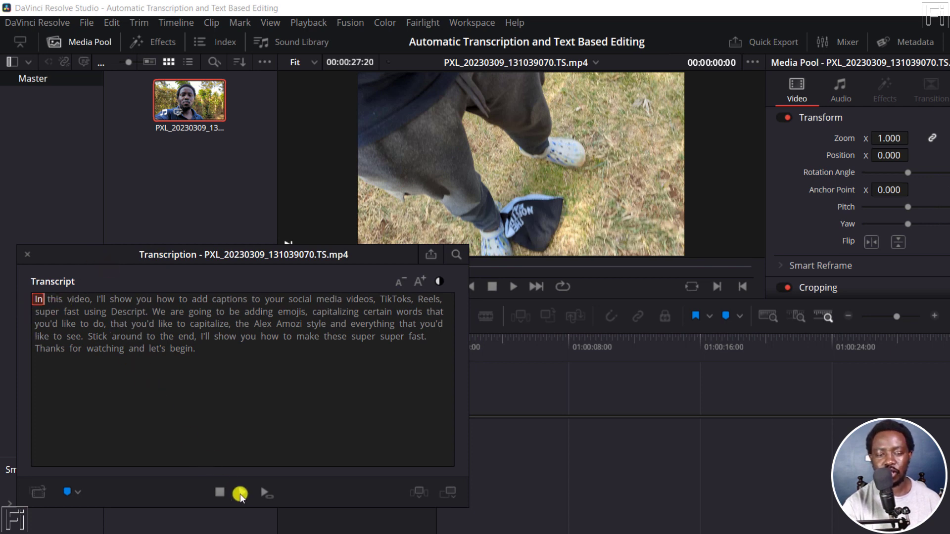
{"action": "left_click", "coordinate": [241, 492]}
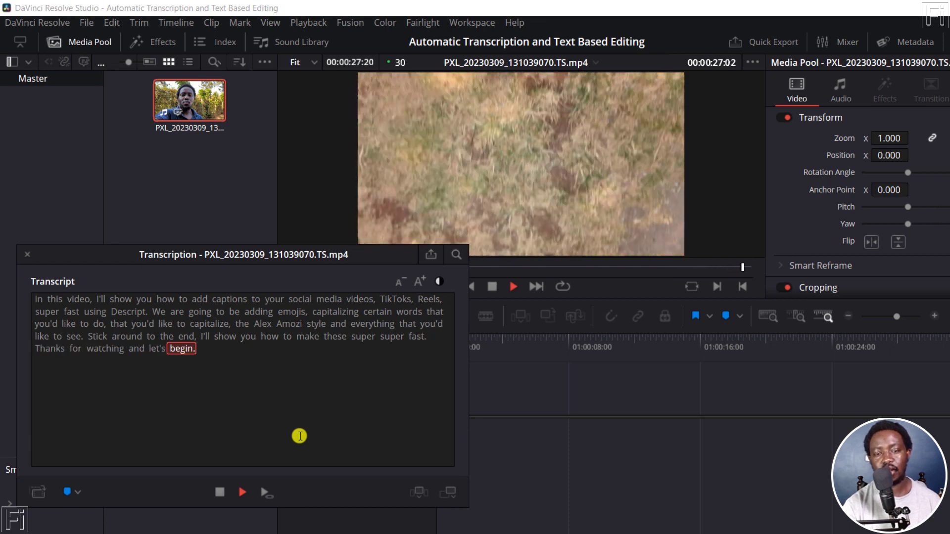
{"action": "left_click", "coordinate": [512, 286]}
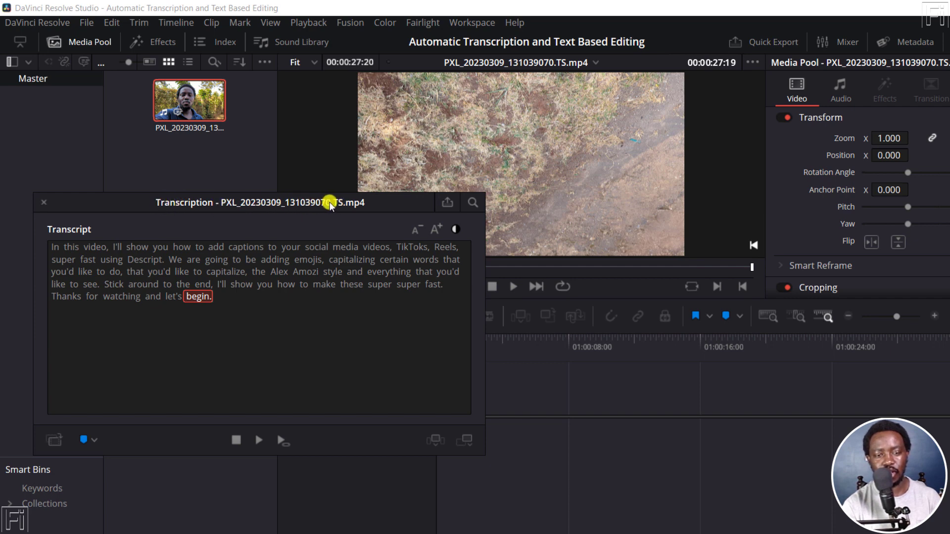
{"action": "mouse_move", "coordinate": [440, 200]}
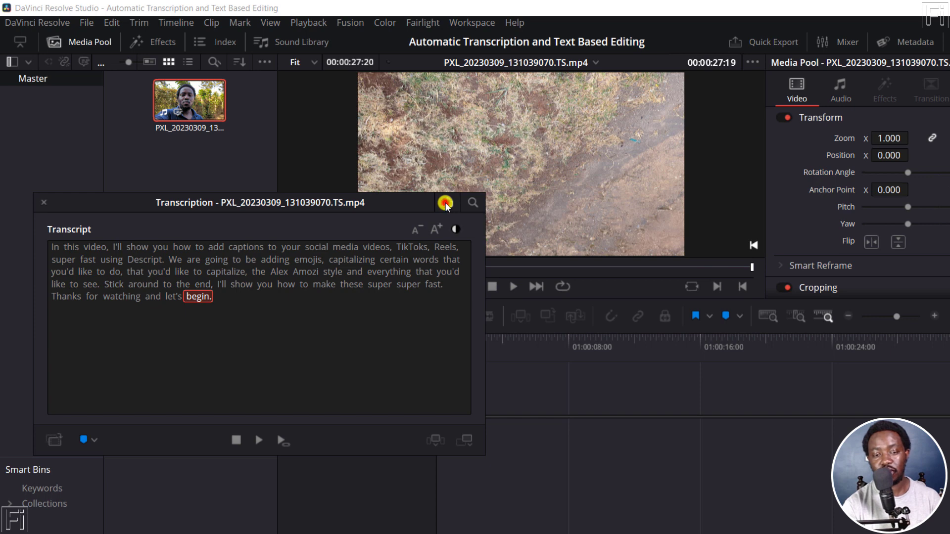
Step: Export the transcript and save it as a .txt file
{"action": "left_click", "coordinate": [445, 202]}
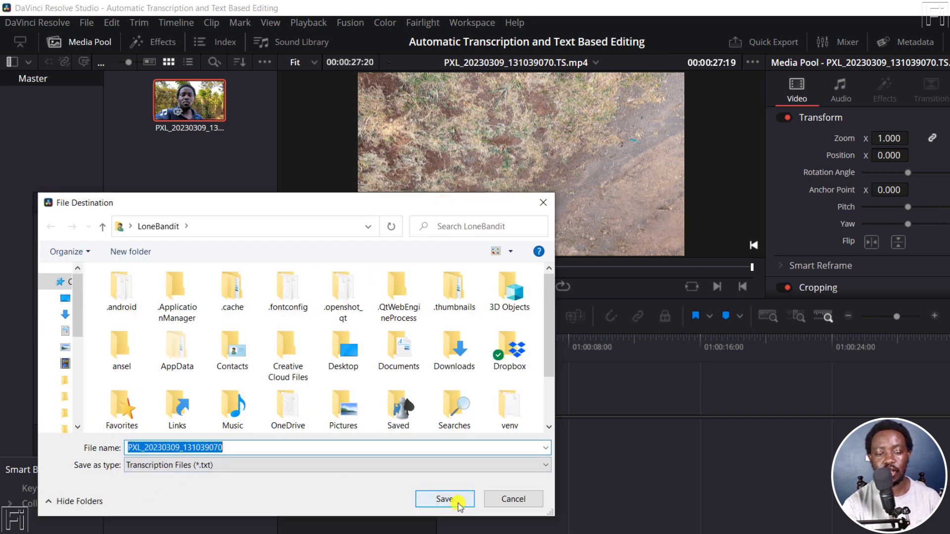
{"action": "left_click", "coordinate": [444, 499]}
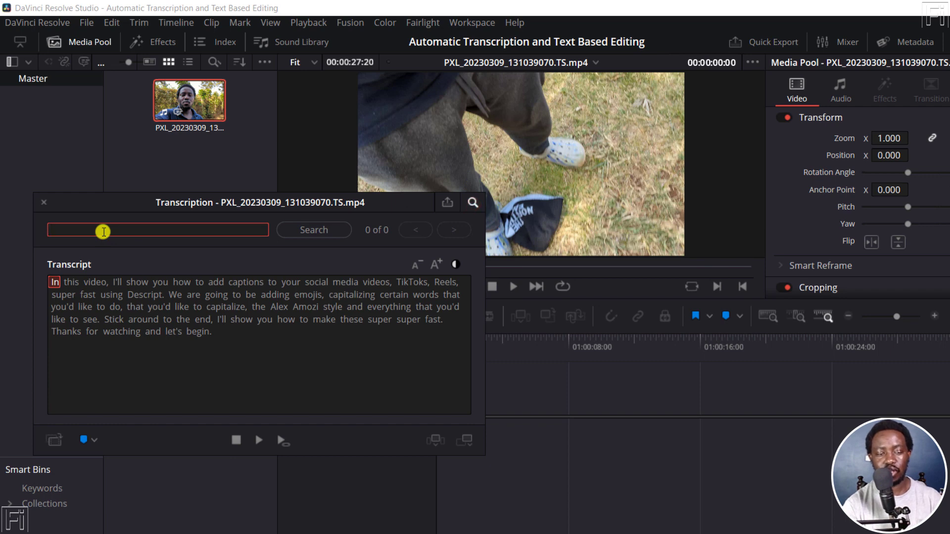
Step: Search the transcript for 'Descript', jump to its one match, and close search
{"action": "type", "text": "Descript"}
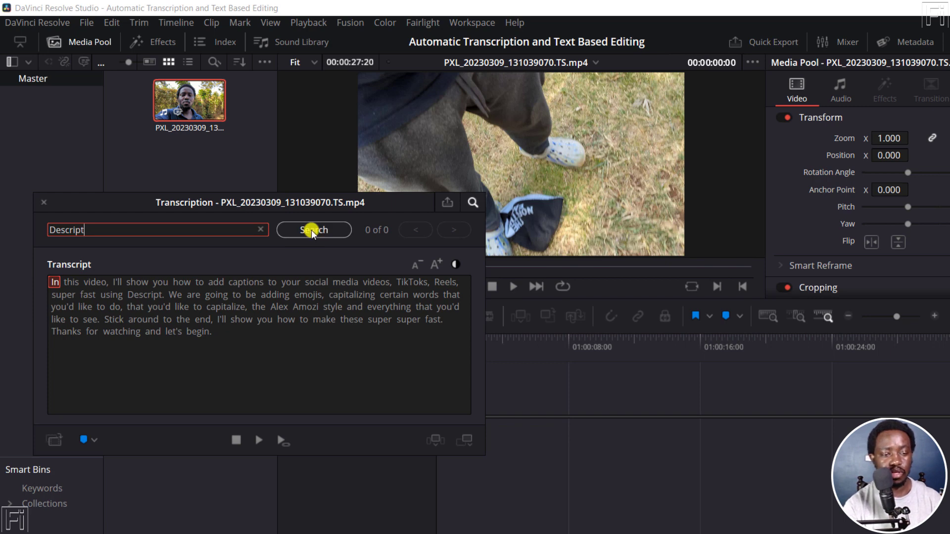
{"action": "left_click", "coordinate": [313, 229]}
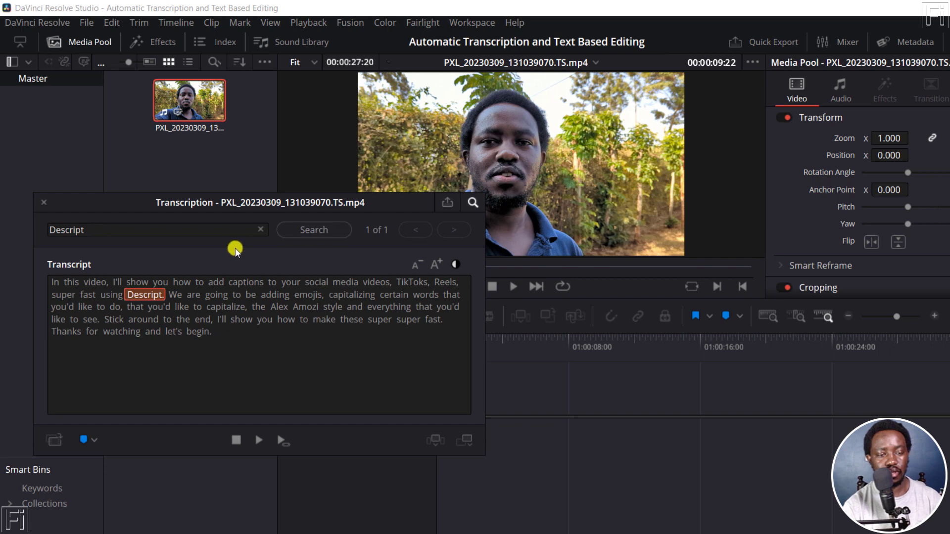
{"action": "mouse_move", "coordinate": [444, 206]}
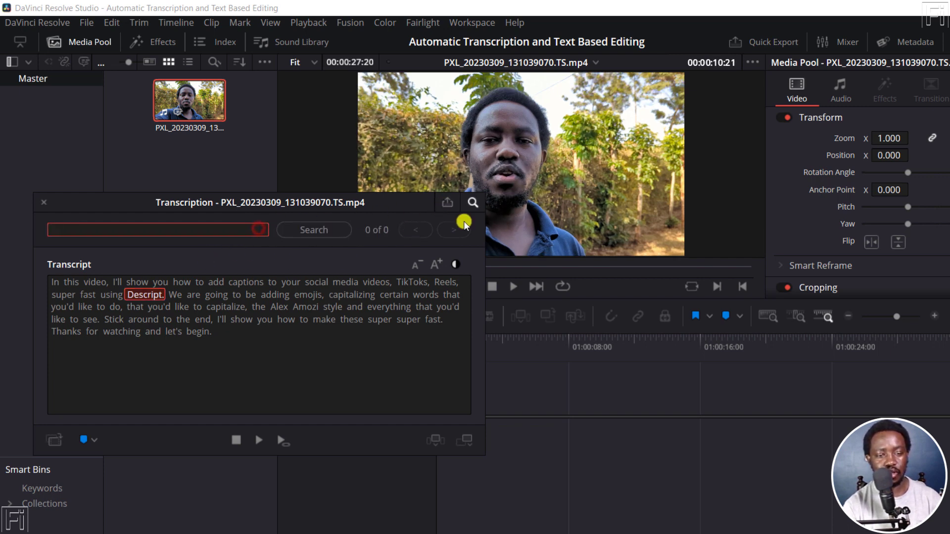
{"action": "left_click", "coordinate": [472, 202]}
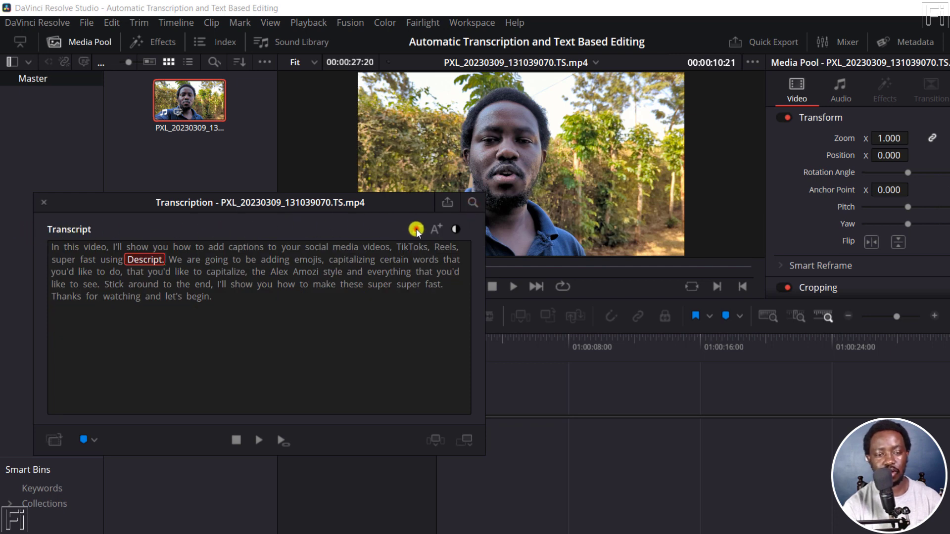
{"action": "left_click", "coordinate": [434, 230]}
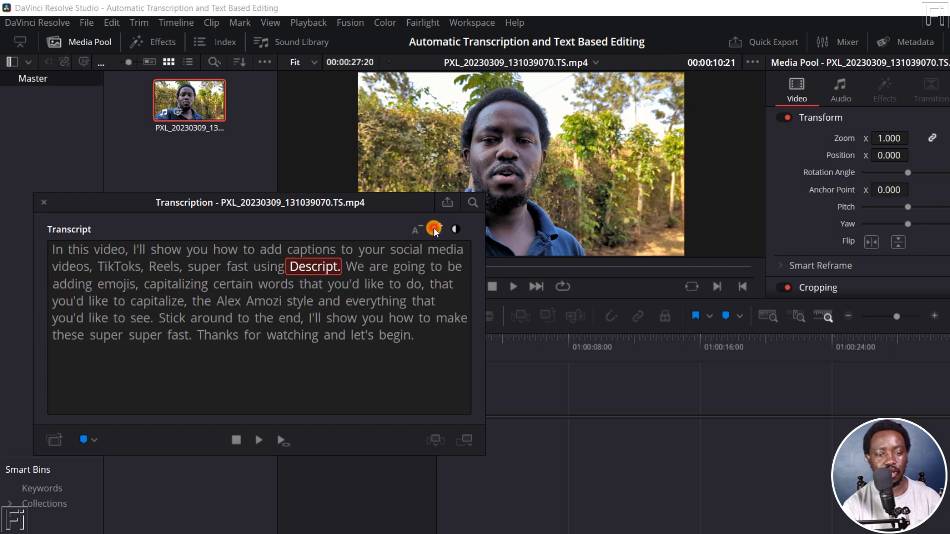
{"action": "left_click", "coordinate": [432, 230]}
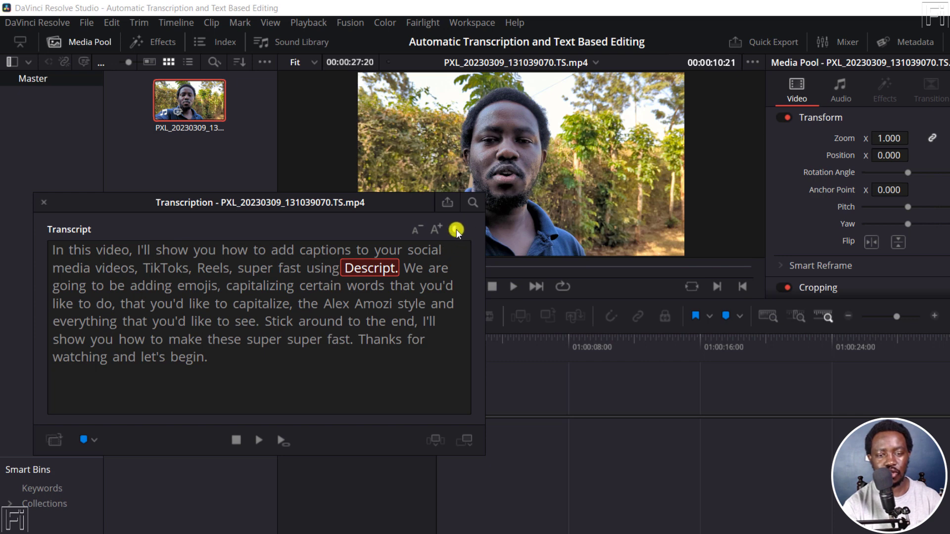
{"action": "left_click", "coordinate": [456, 230]}
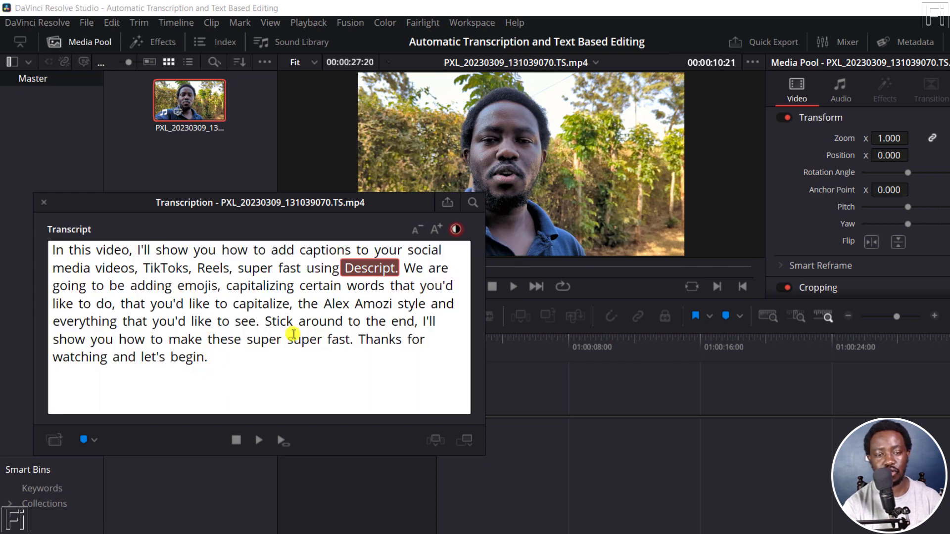
{"action": "left_click", "coordinate": [455, 230]}
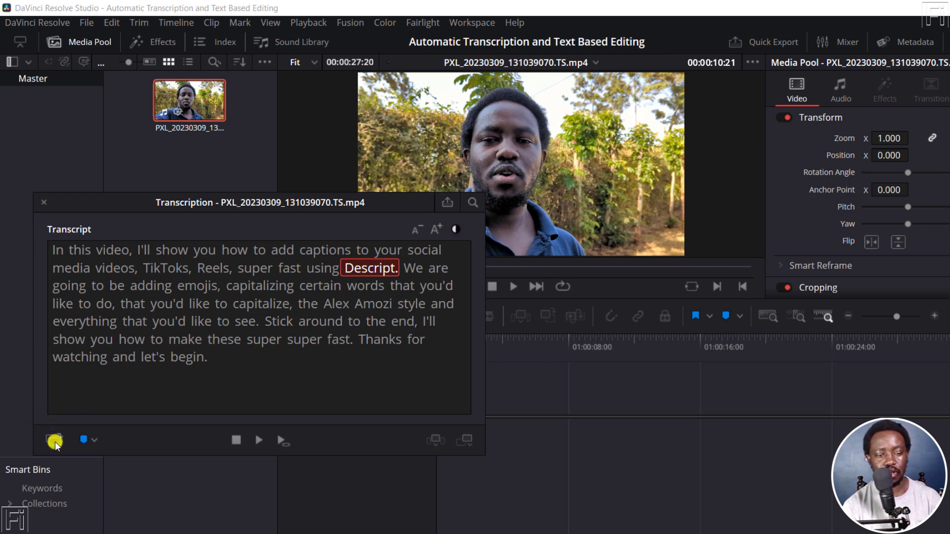
{"action": "mouse_move", "coordinate": [53, 441]}
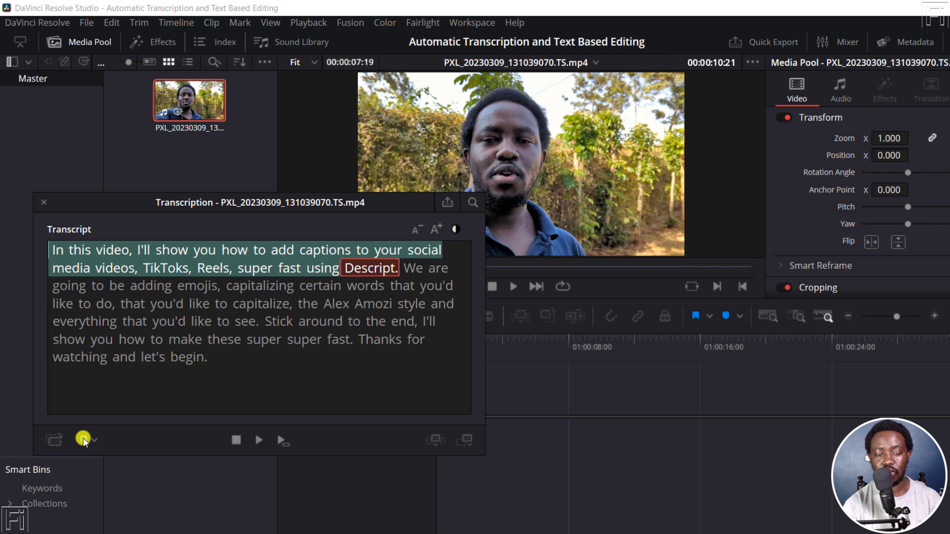
{"action": "mouse_move", "coordinate": [83, 439]}
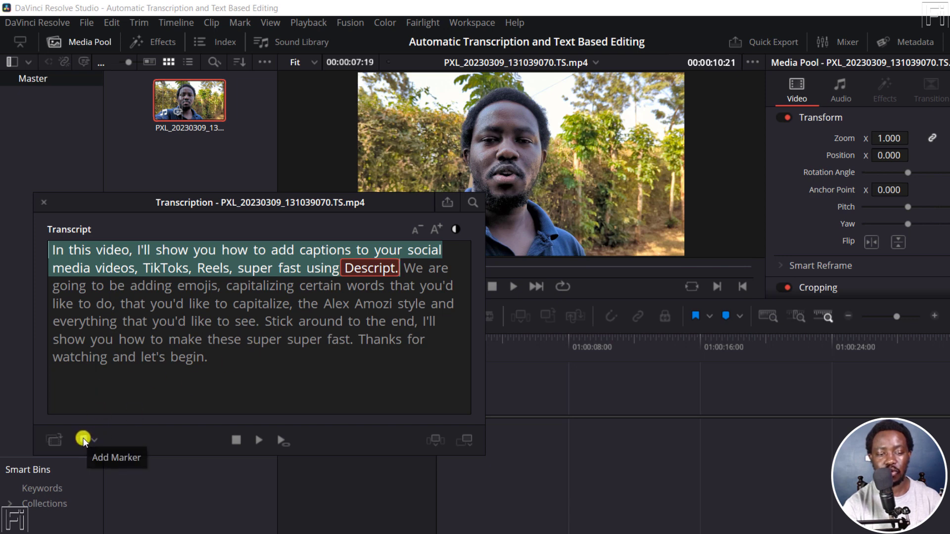
Step: Select the transcript's opening sentence ending at 'Descript.' as the first passage
{"action": "left_click", "coordinate": [93, 440]}
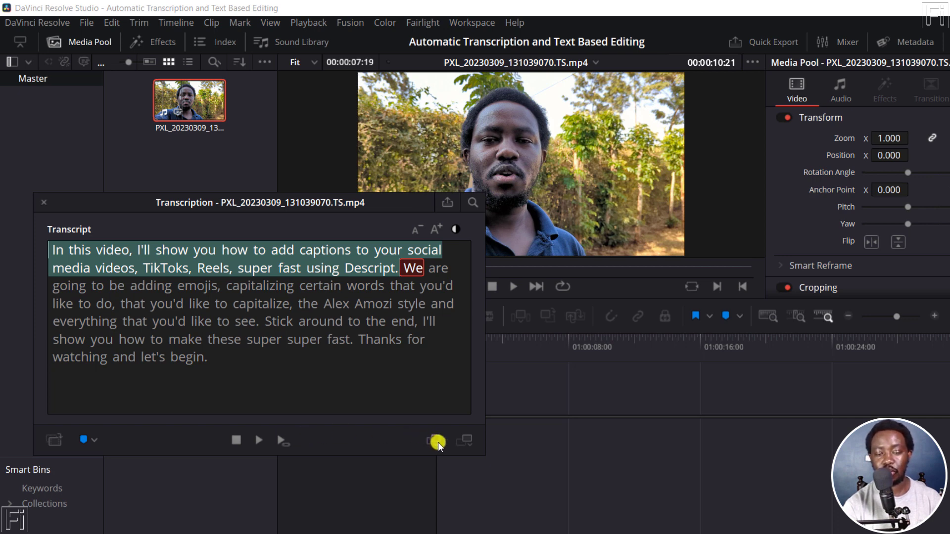
{"action": "mouse_move", "coordinate": [355, 435]}
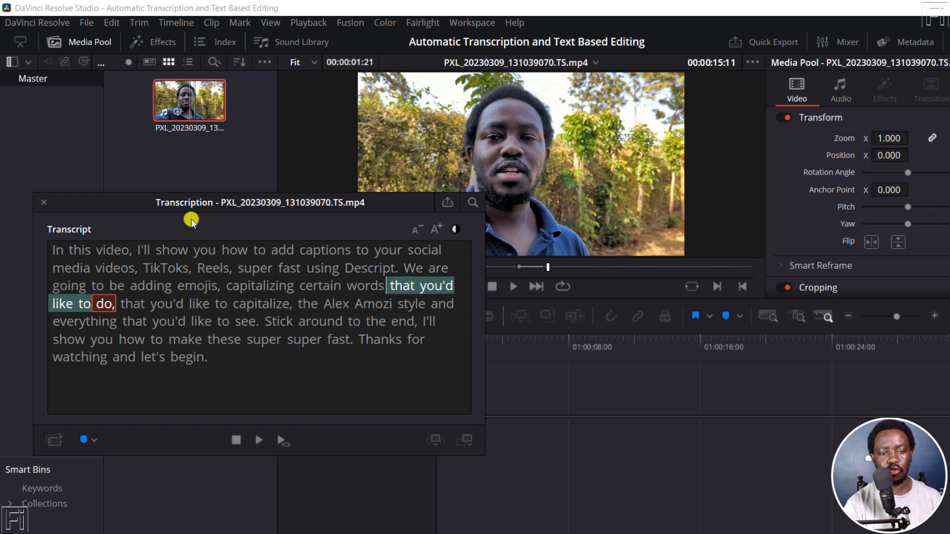
{"action": "mouse_move", "coordinate": [324, 380]}
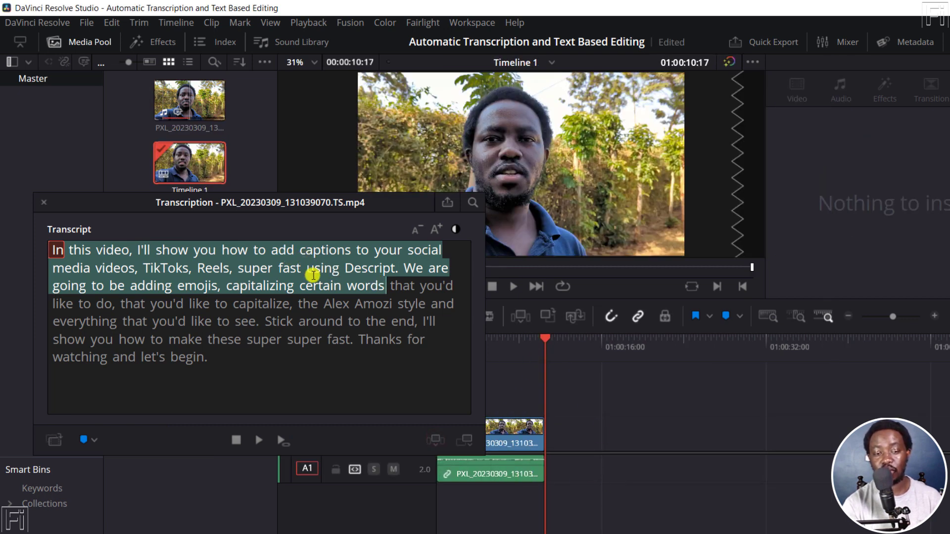
{"action": "mouse_move", "coordinate": [397, 285]}
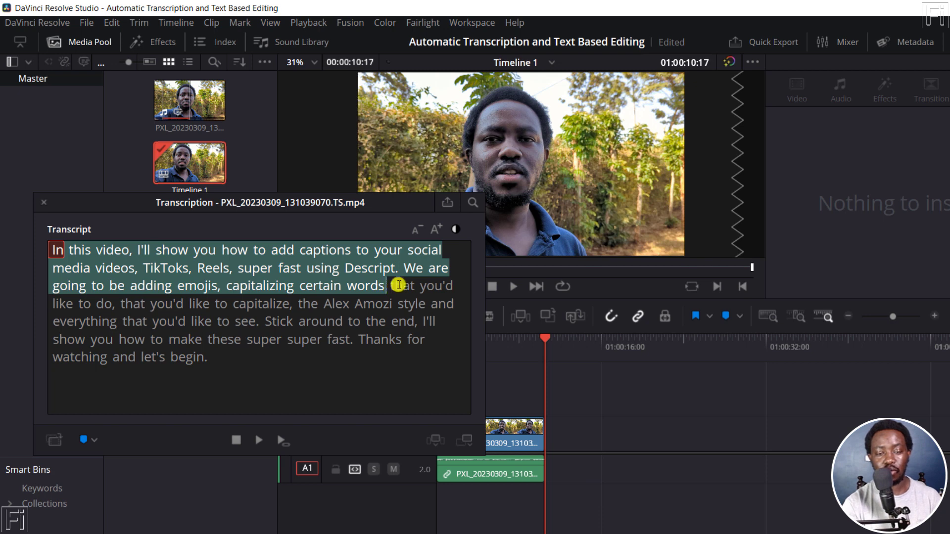
Step: Select the later transcript passage running to 'let's begin.' for insertion
{"action": "left_click", "coordinate": [135, 303]}
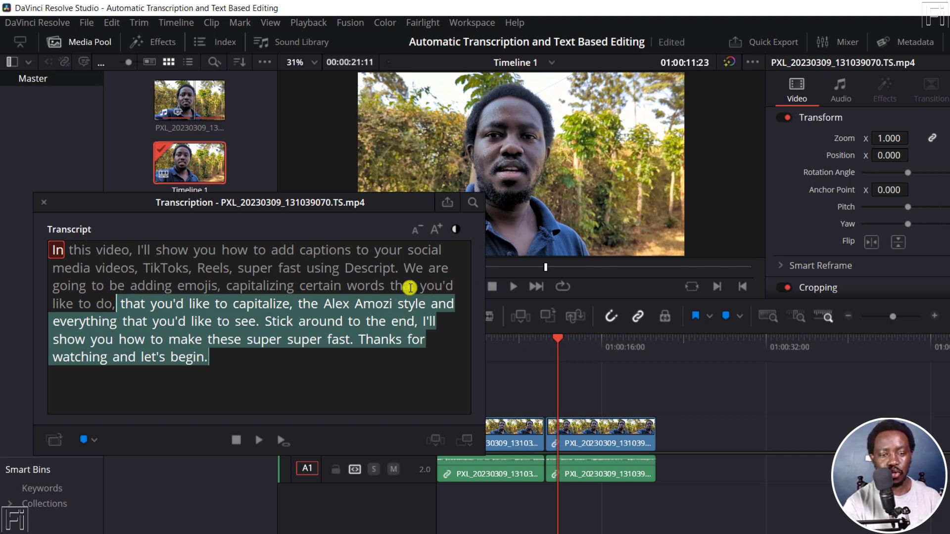
{"action": "mouse_move", "coordinate": [400, 281]}
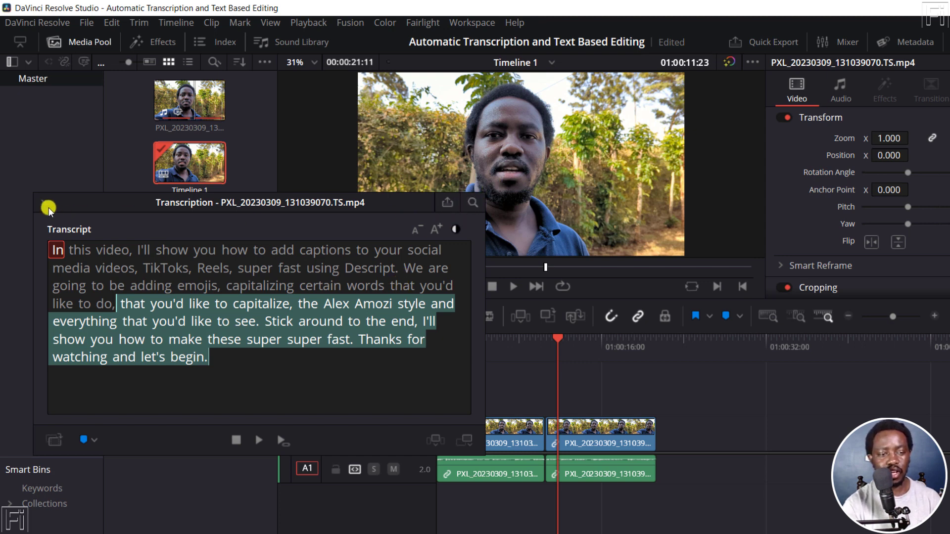
Step: Close the transcription window, reopen the clip's transcript from the Media Pool, close it again
{"action": "left_click", "coordinate": [48, 208]}
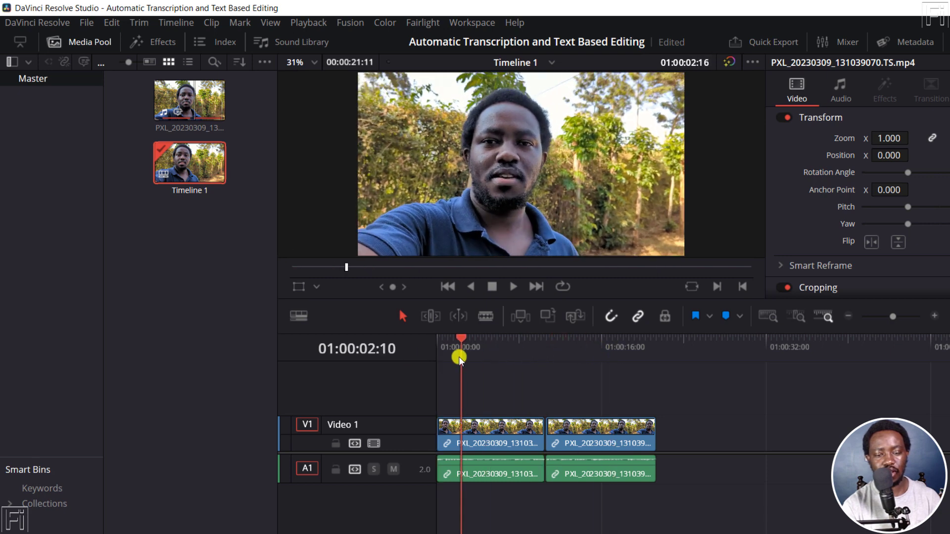
{"action": "right_click", "coordinate": [189, 100]}
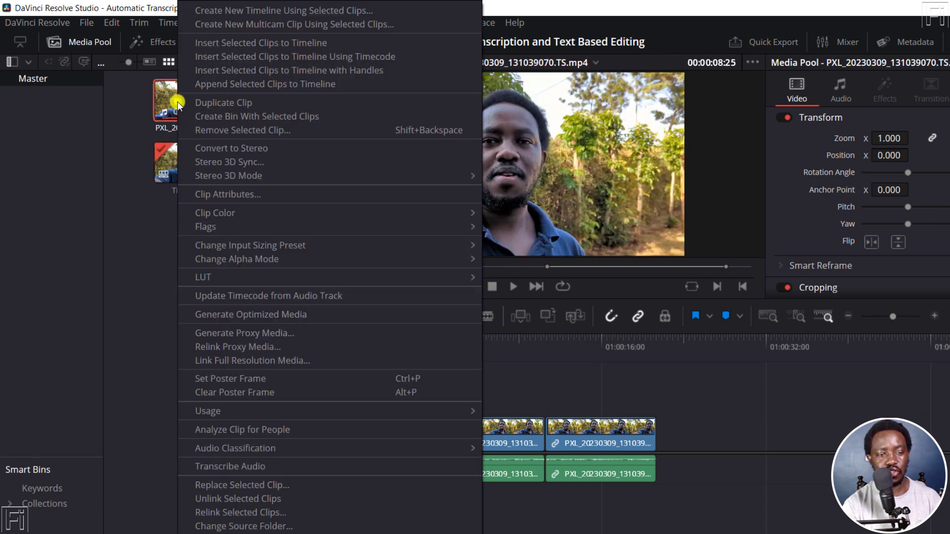
{"action": "left_click", "coordinate": [229, 466]}
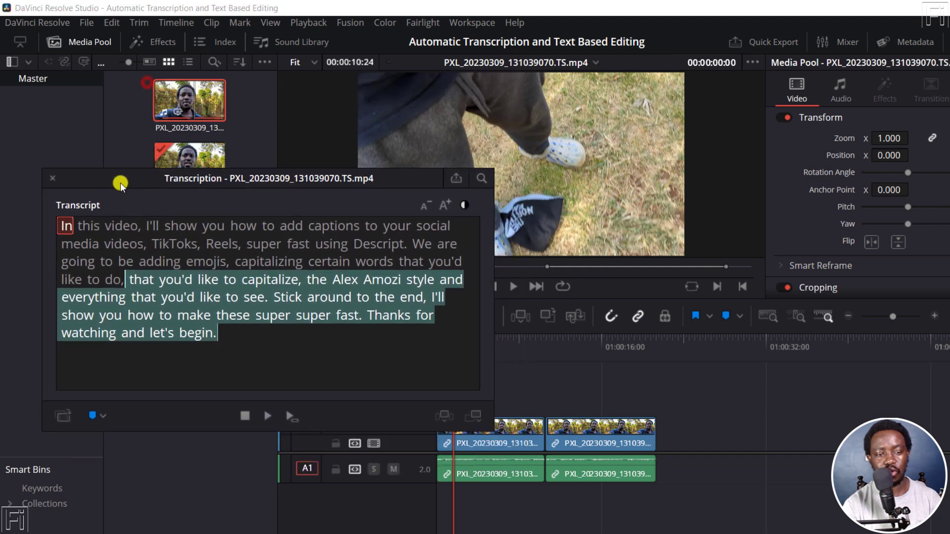
{"action": "left_click", "coordinate": [52, 178]}
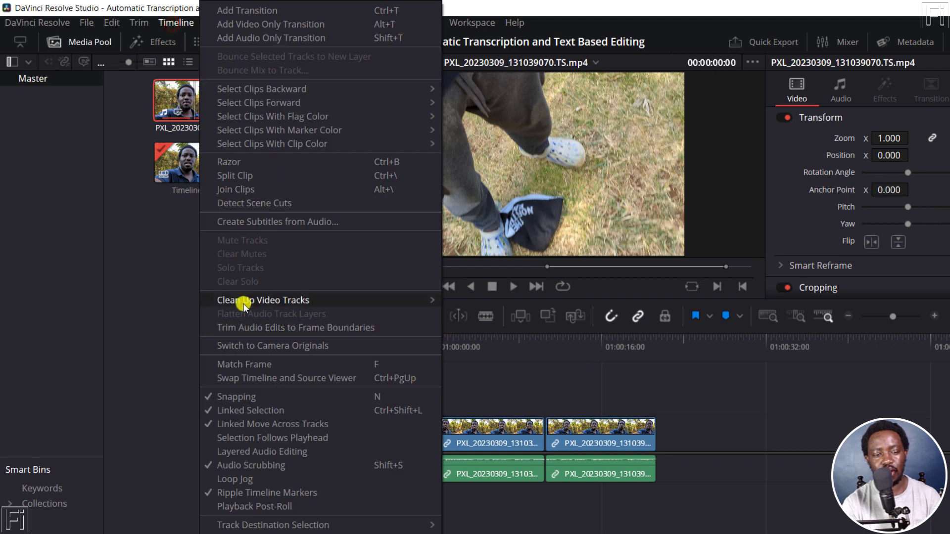
Step: Create subtitles from audio with English and Subtitle Default settings
{"action": "left_click", "coordinate": [277, 222]}
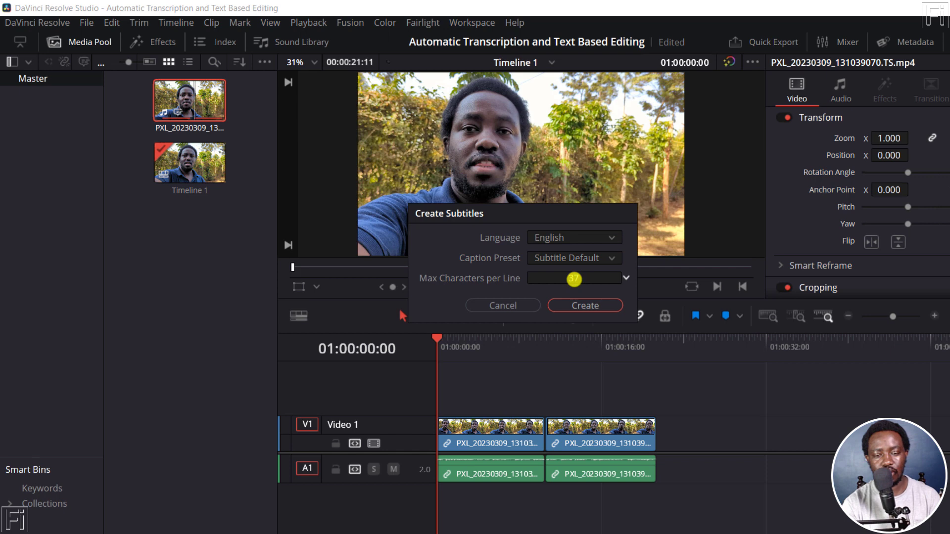
{"action": "left_click", "coordinate": [584, 305]}
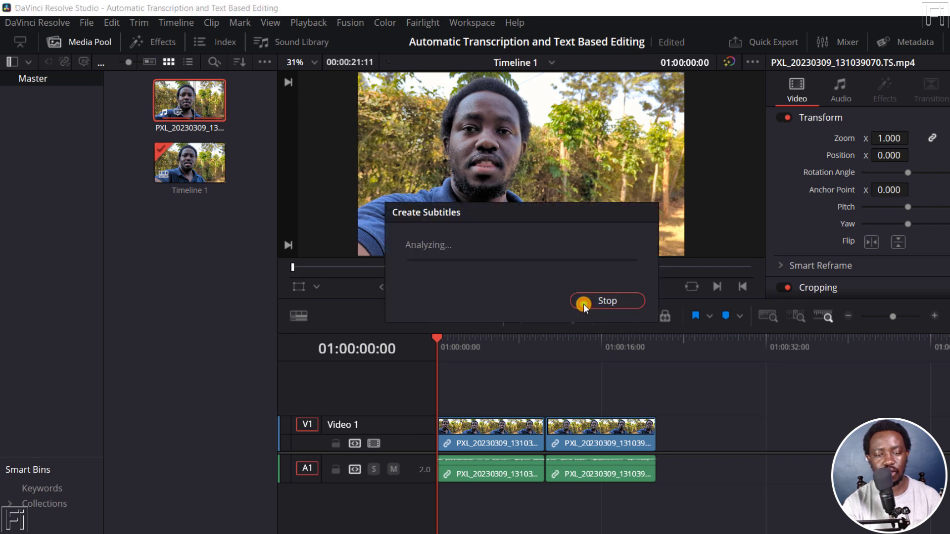